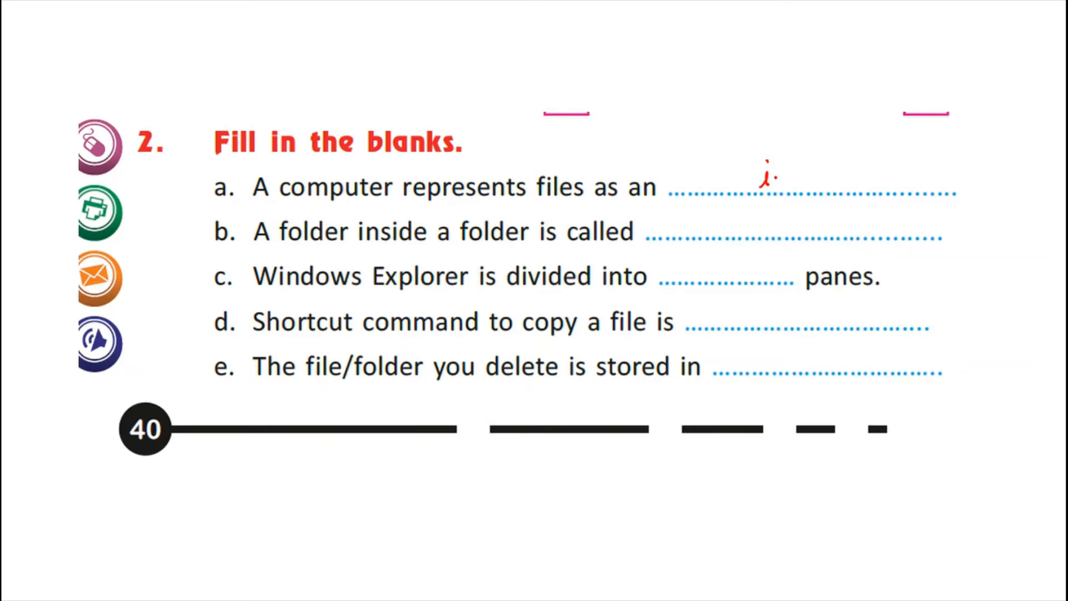
Handwrite 'icons' in blank a and begin 'subfolder' in blank b with the red pen
{"action": "type", "text": "icon"}
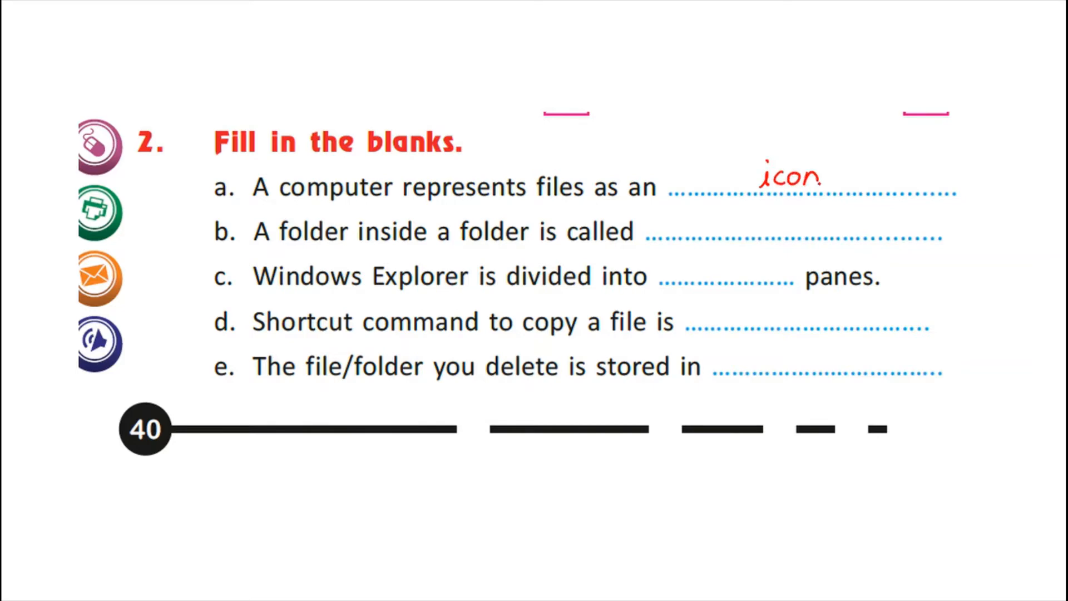
{"action": "type", "text": "s ."}
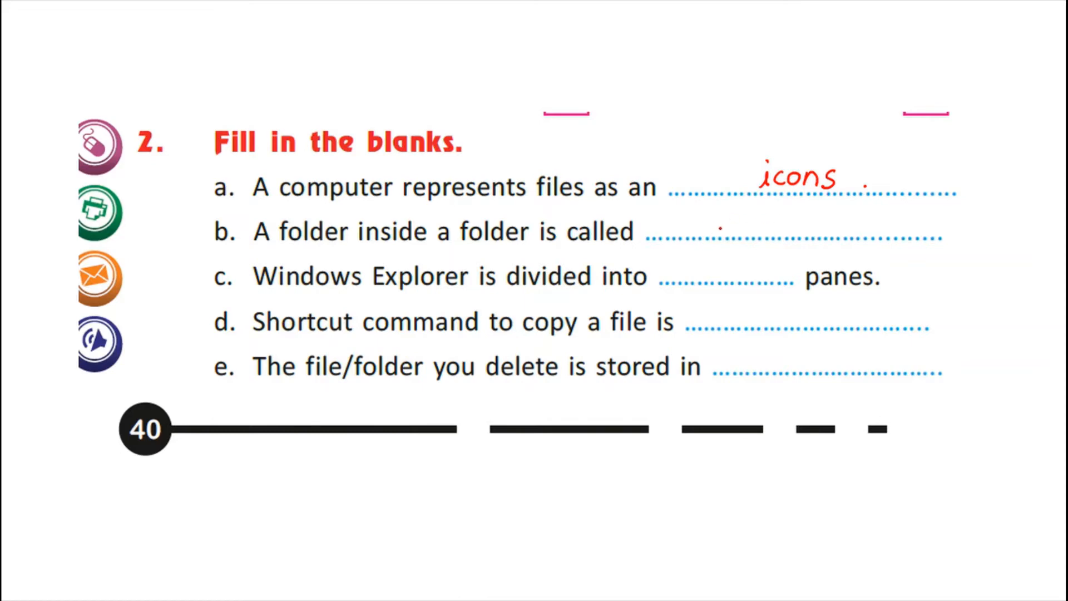
{"action": "type", "text": "subfolder"}
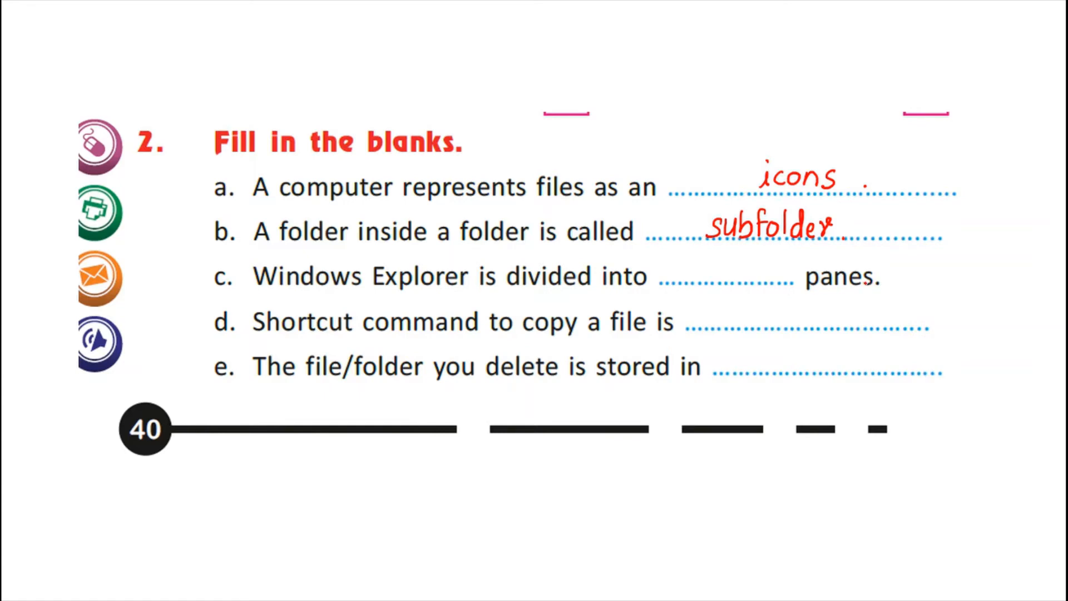
Handwrite 'two' and 'ctrl + c' in the remaining blanks, then 'Recycle Bin' for item e
{"action": "type", "text": "two"}
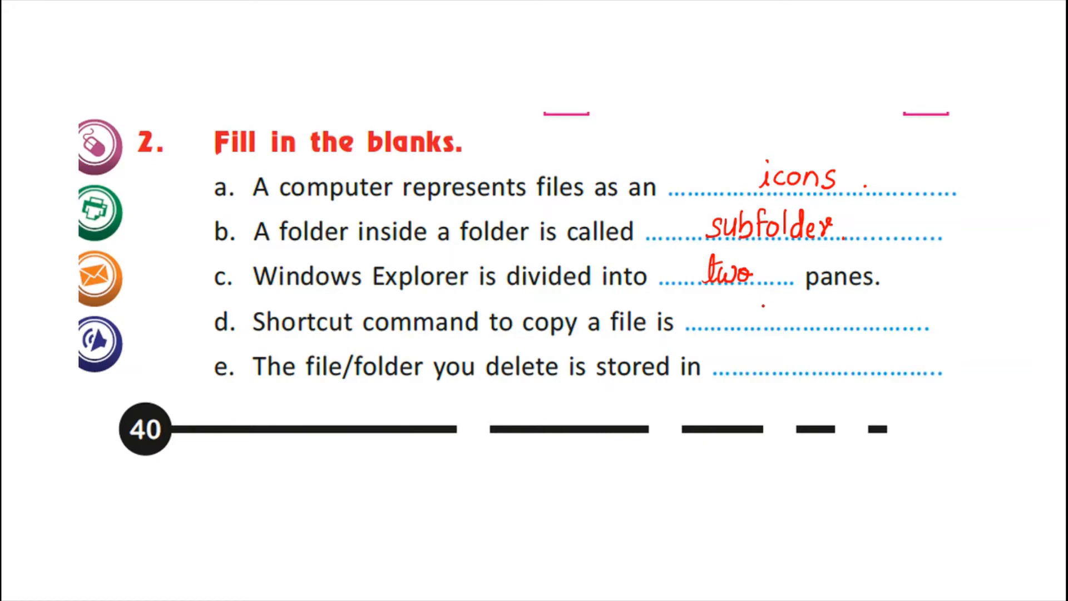
{"action": "type", "text": "ctrl + c"}
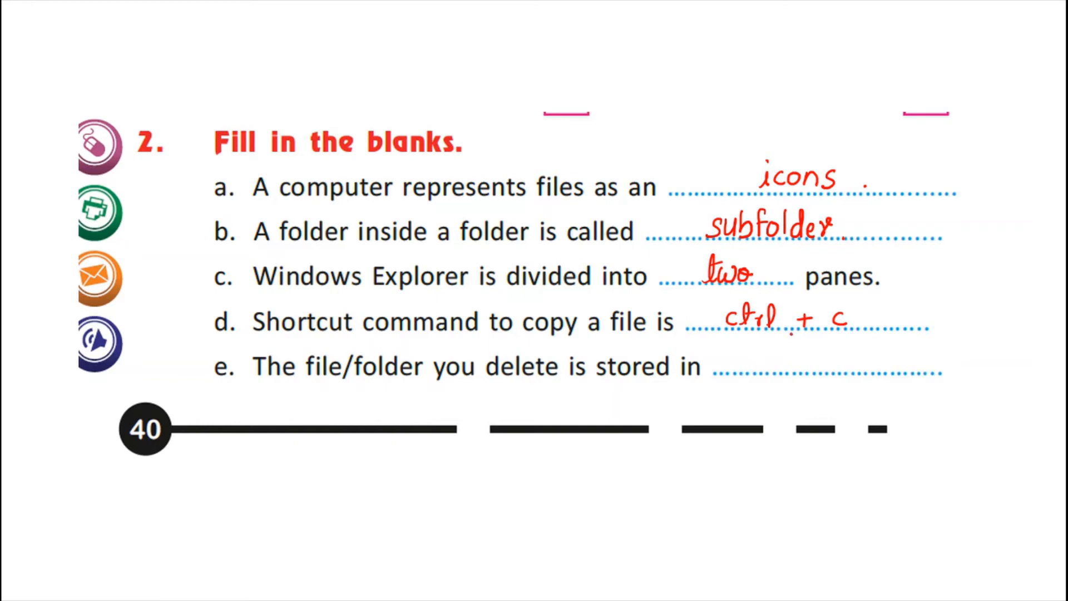
{"action": "type", "text": "r"}
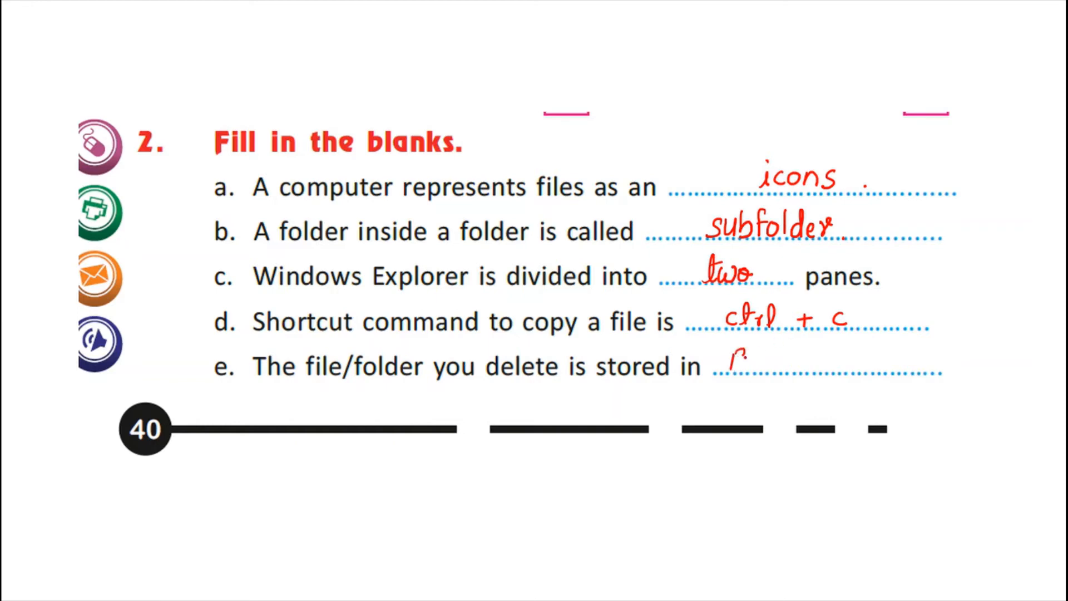
{"action": "type", "text": "Recycle Bi"}
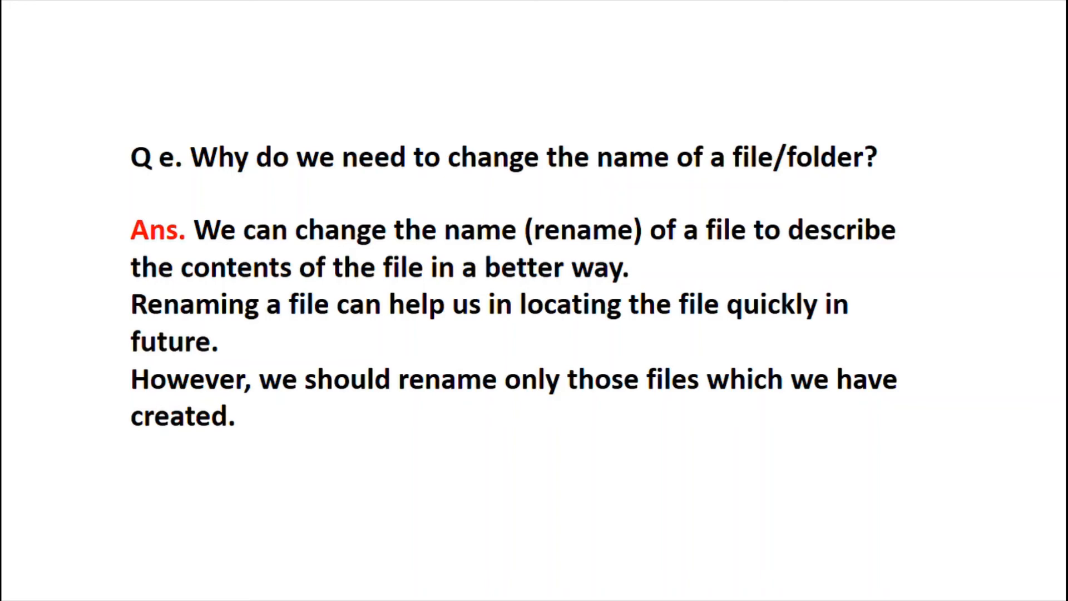
Advance to the slide showing question e with its typed answer about renaming files
{"action": "left_click", "coordinate": [46, 586]}
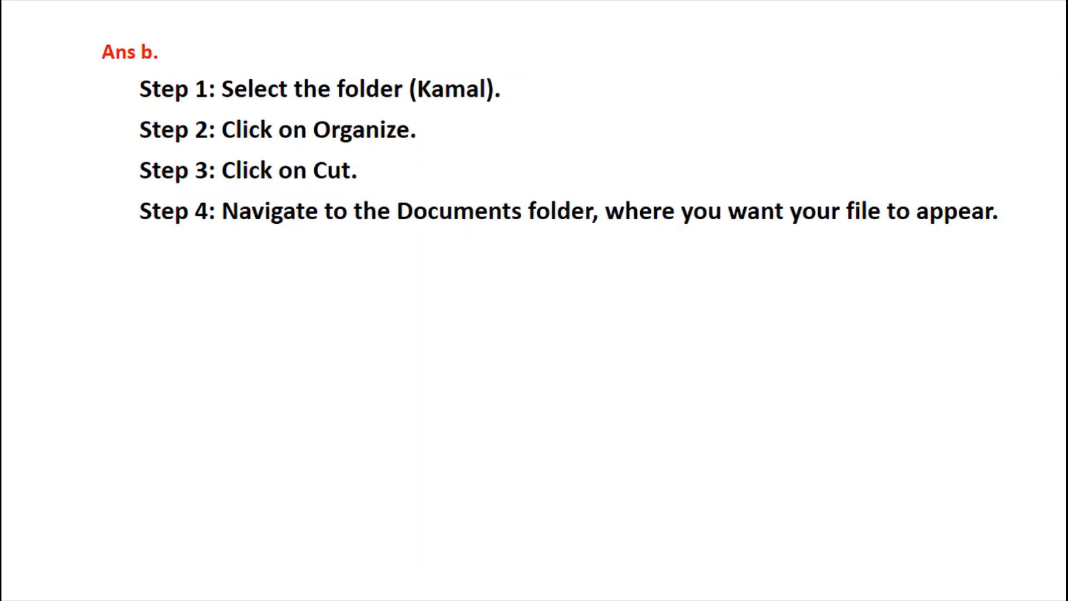
Add 'Step 5: Click on Organize.' and 'Step 6: Click on Paste. Windows will move the file.' to answer b
{"action": "type", "text": "Step 5: Click on Organize."}
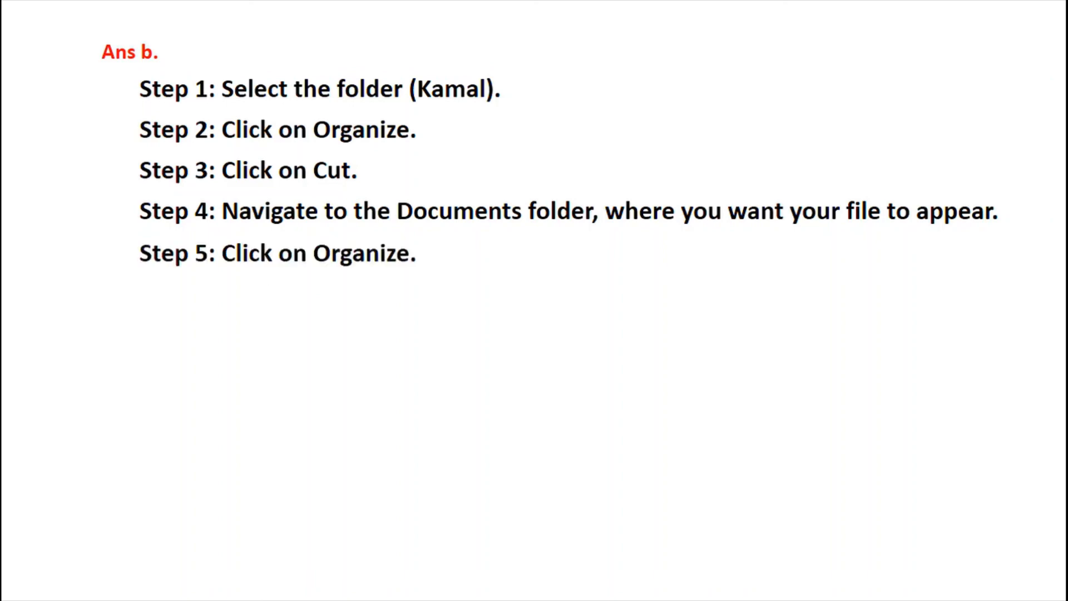
{"action": "type", "text": "Step 6: Click on Paste. Windows will move the file."}
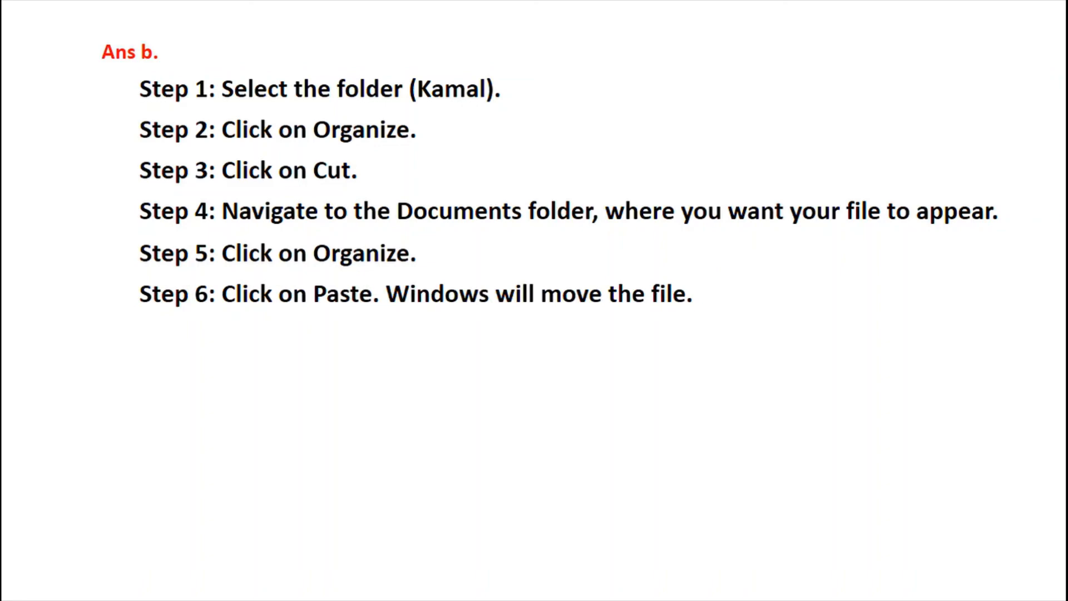